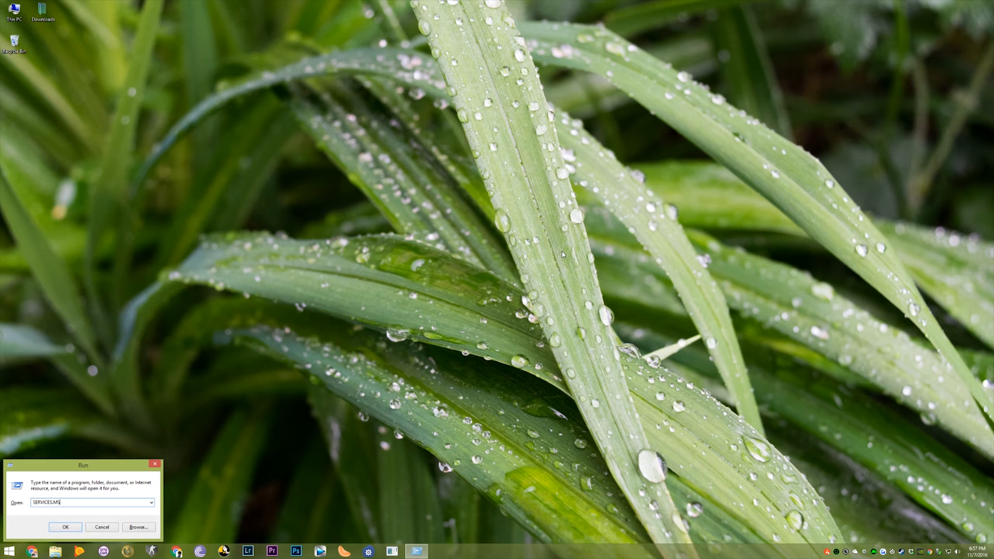
Step: Launch services.msc from Run and select the Windows Update service in the list
click(66, 527)
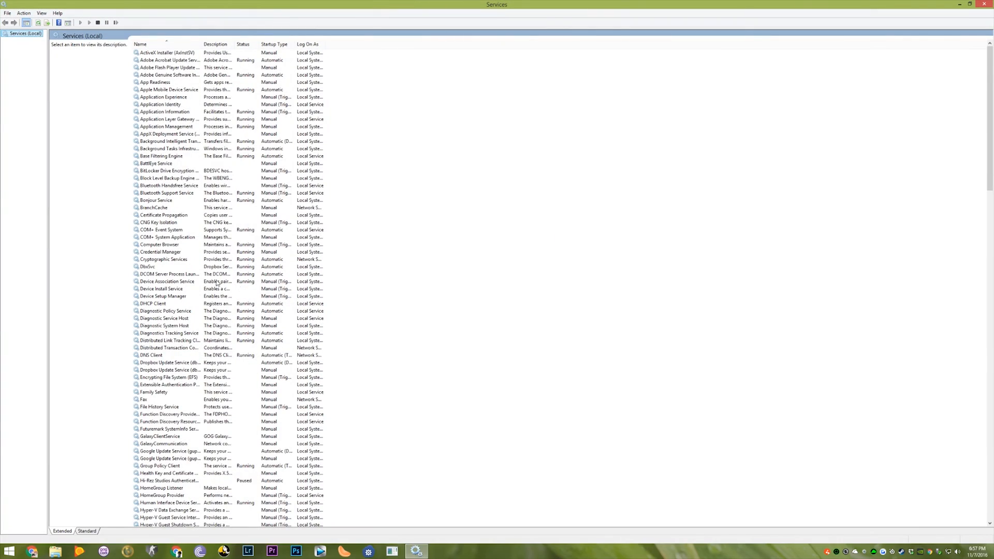
scroll(down, 3)
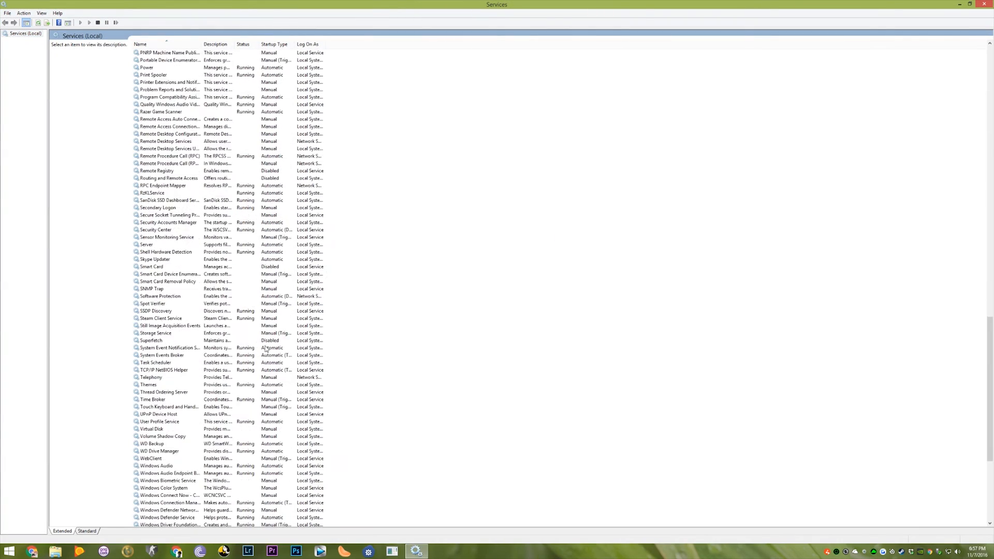
click(158, 465)
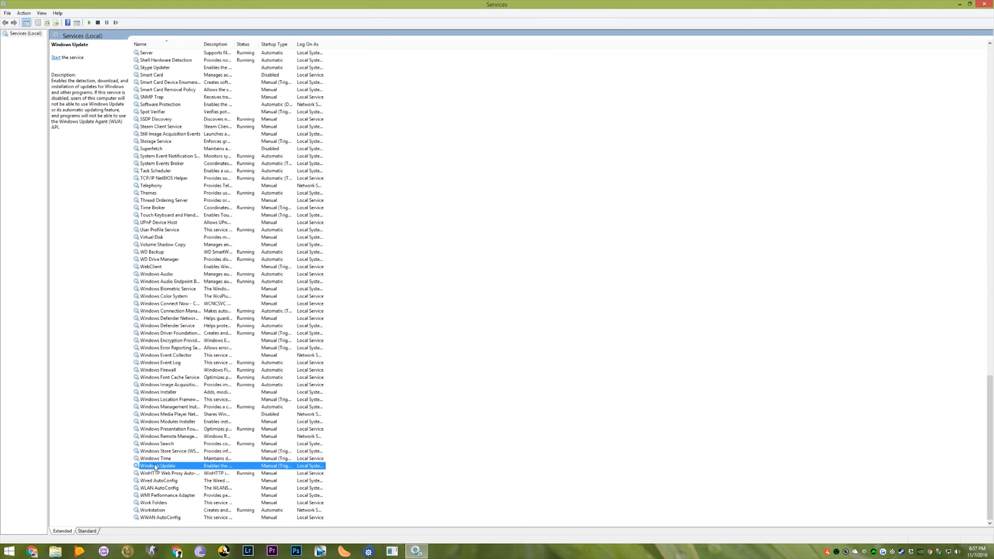
Step: Stop Windows Update, set its startup type to Disabled, close Services and open Start
double_click(158, 465)
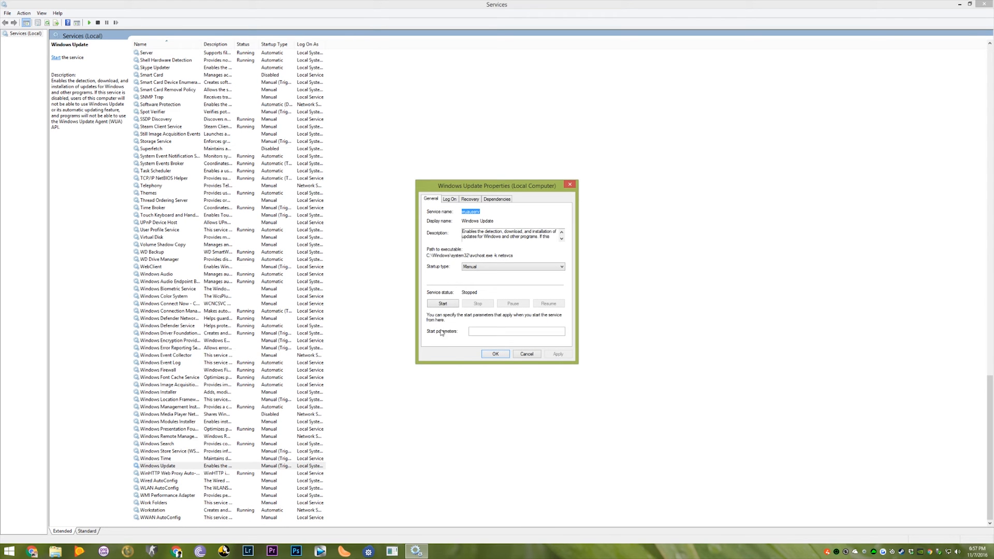
click(443, 303)
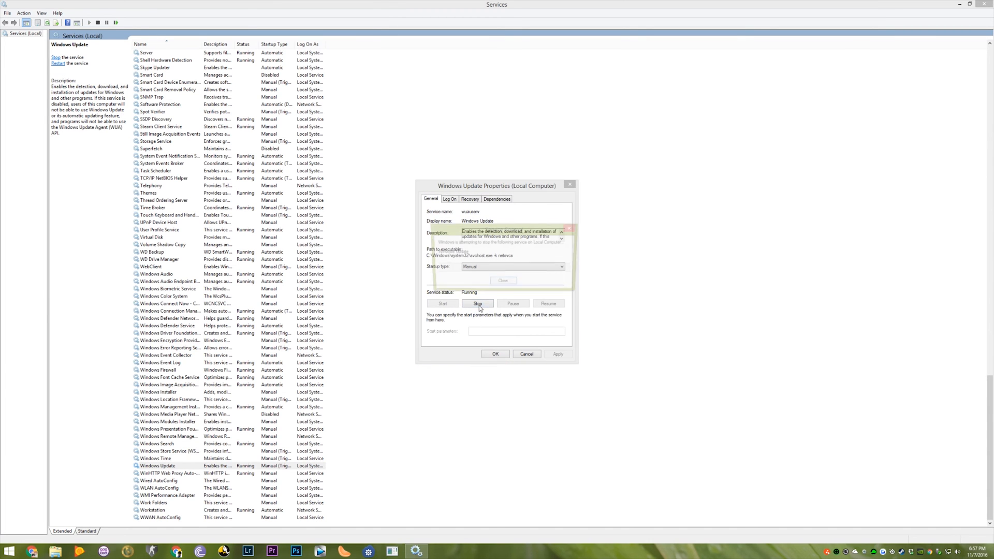
click(477, 302)
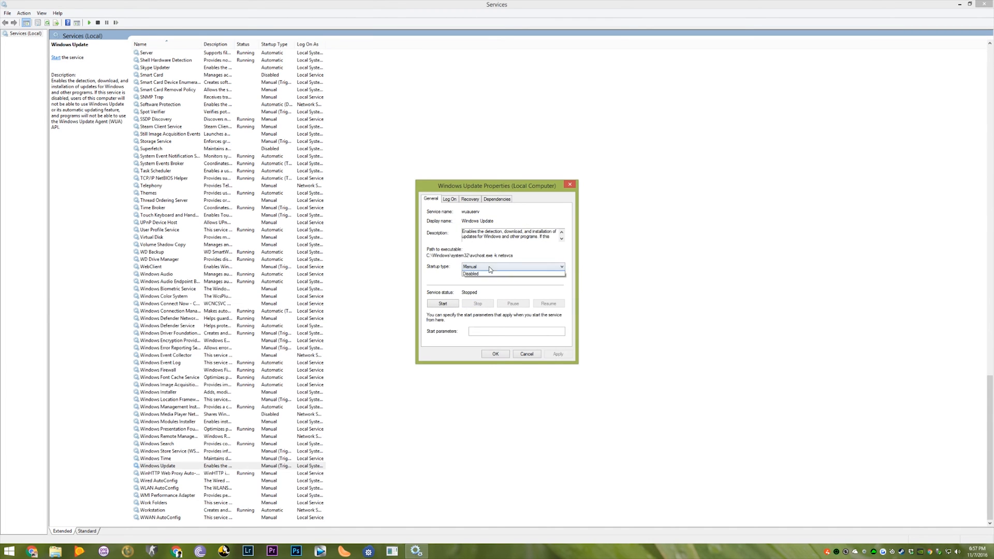
click(471, 273)
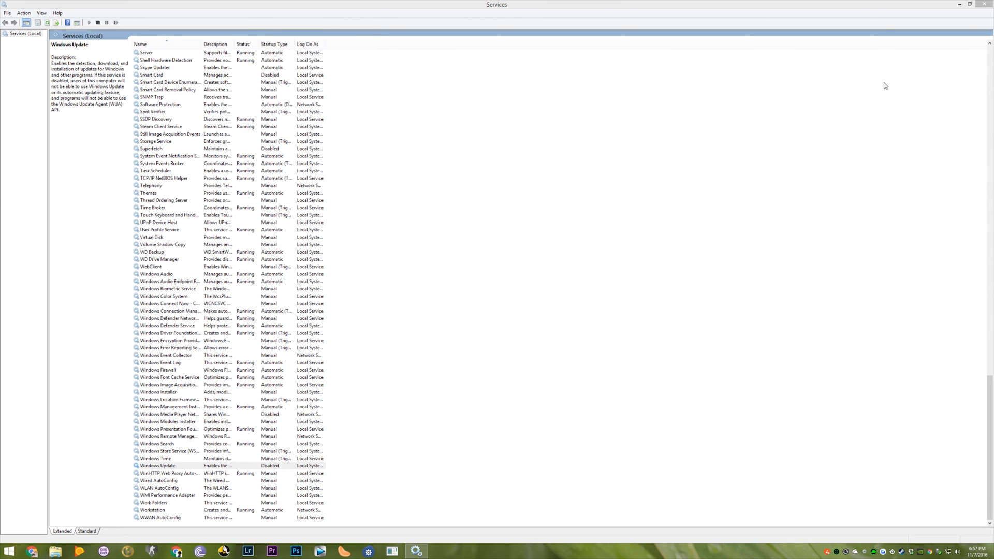
click(981, 5)
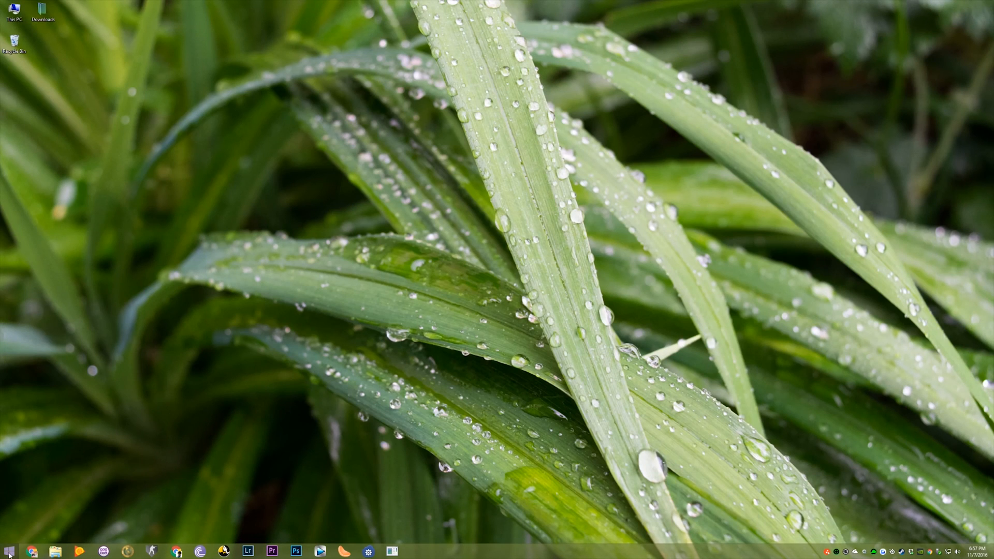
click(10, 551)
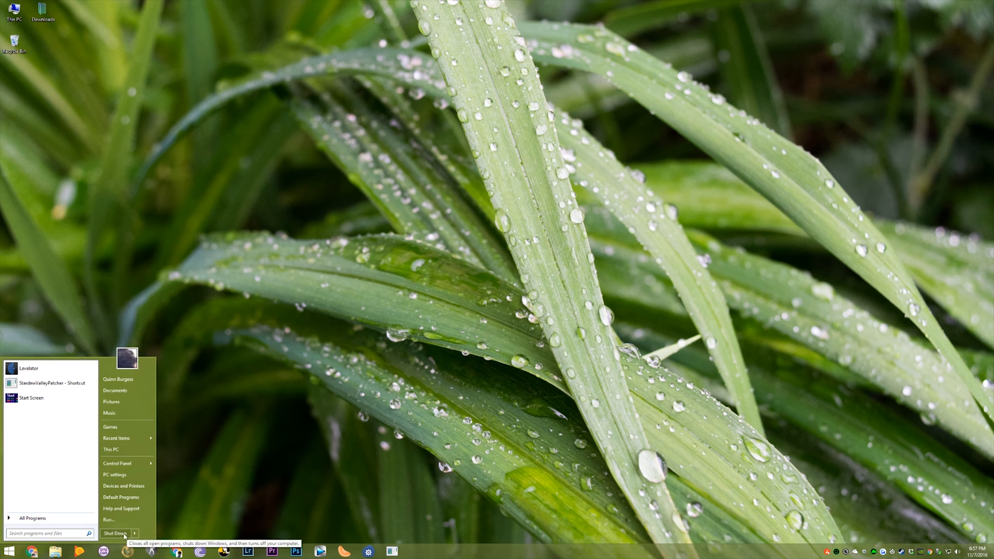